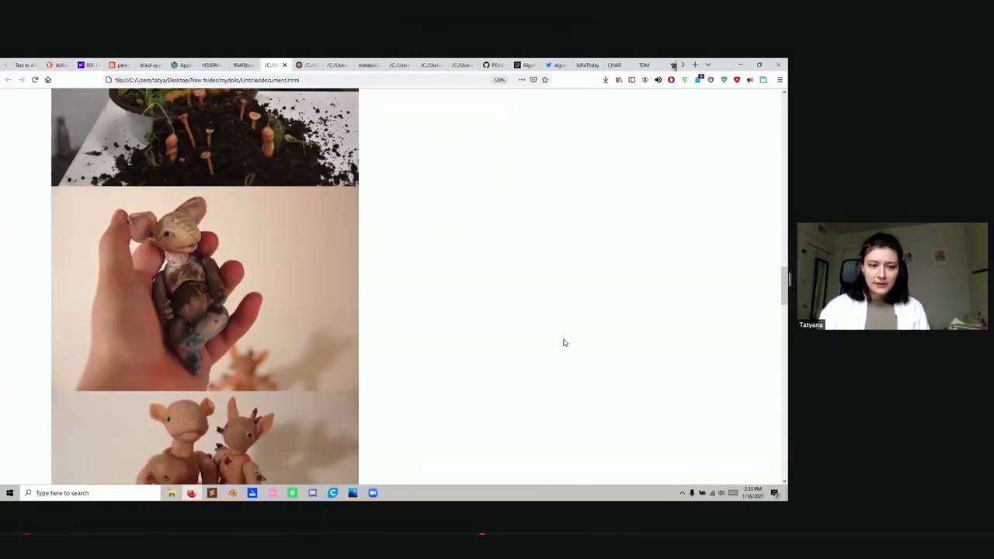
Scroll the doll photo page down to the purple doll and its skeleton sketch
scroll(down, 3)
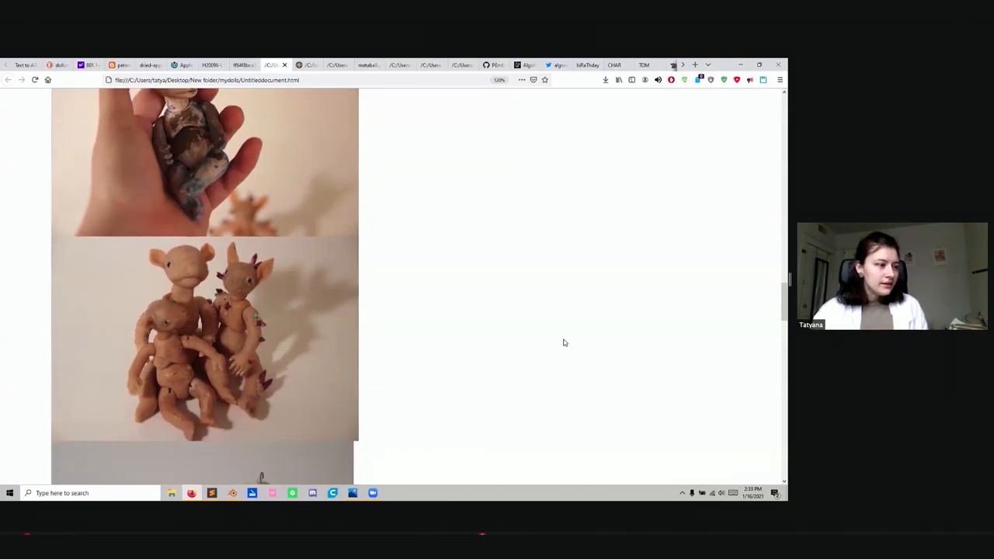
scroll(down, 3)
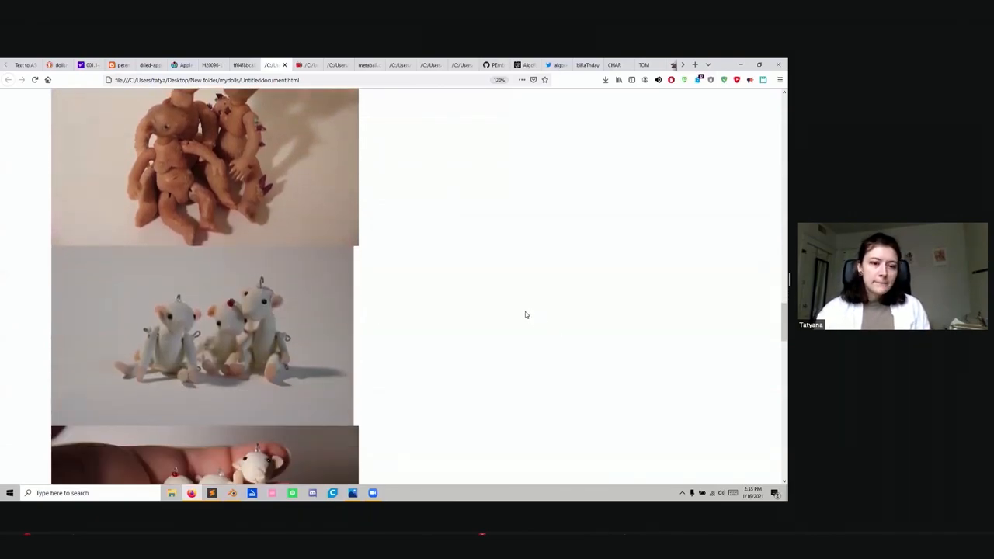
scroll(down, 3)
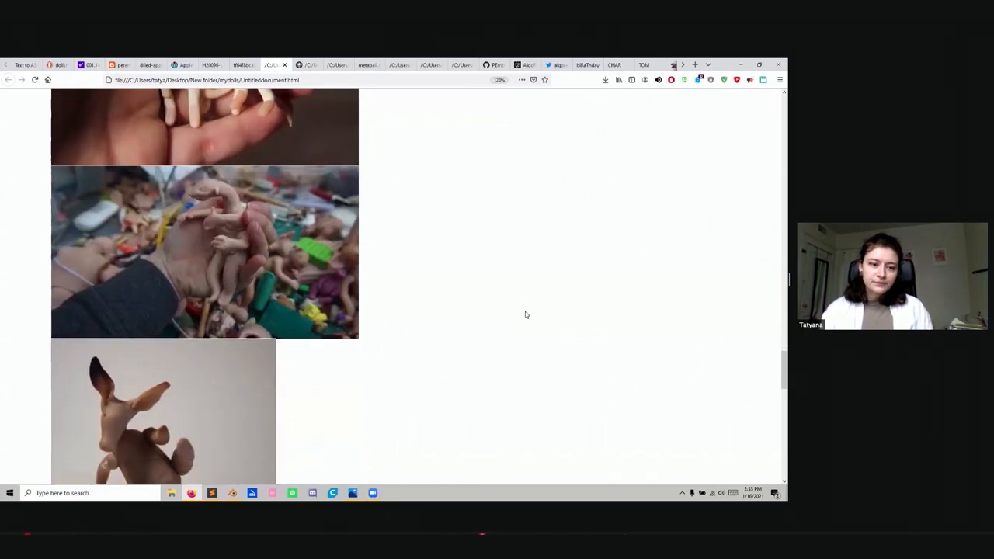
scroll(down, 3)
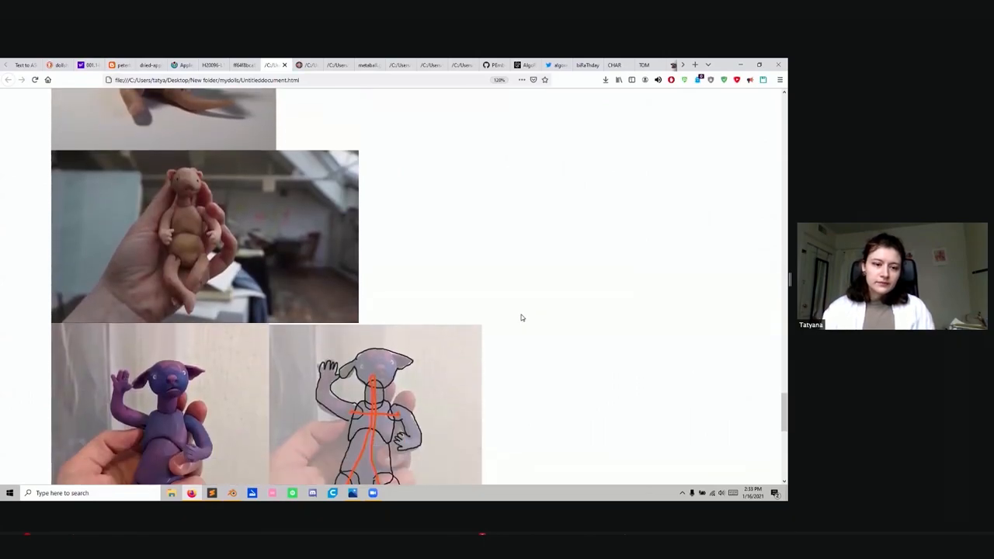
scroll(down, 3)
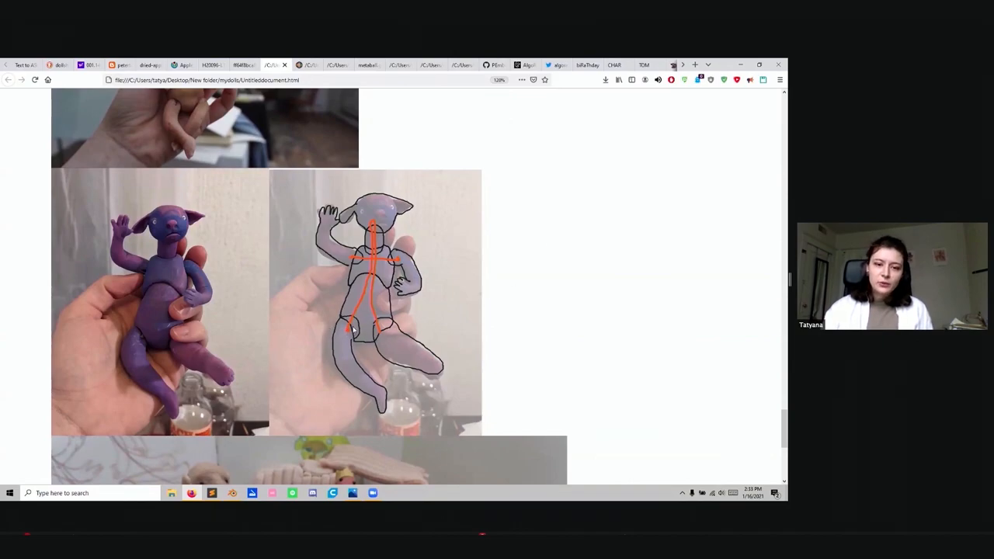
mouse_move(383, 352)
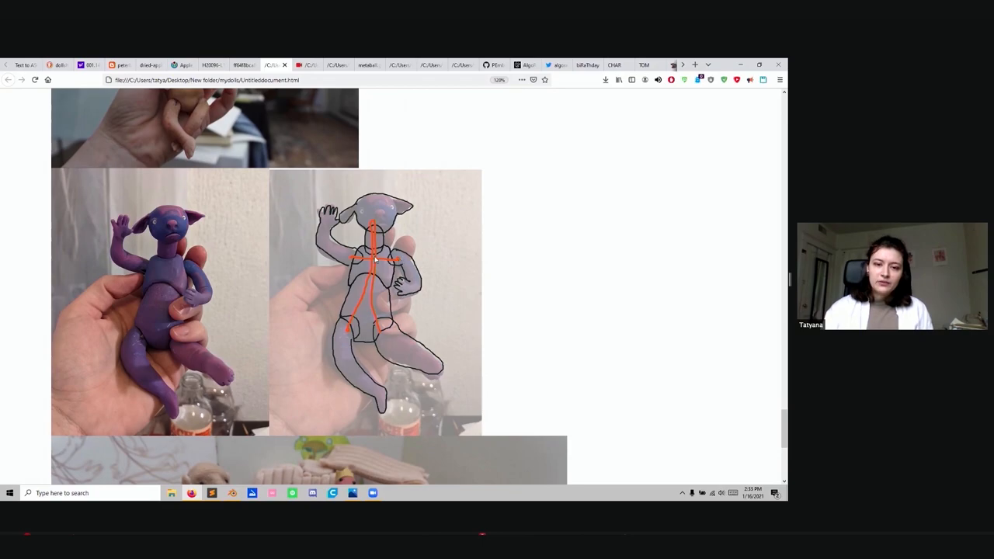
Scroll to the bottom of the mydolls page, showing the group photo of clay dolls
scroll(down, 3)
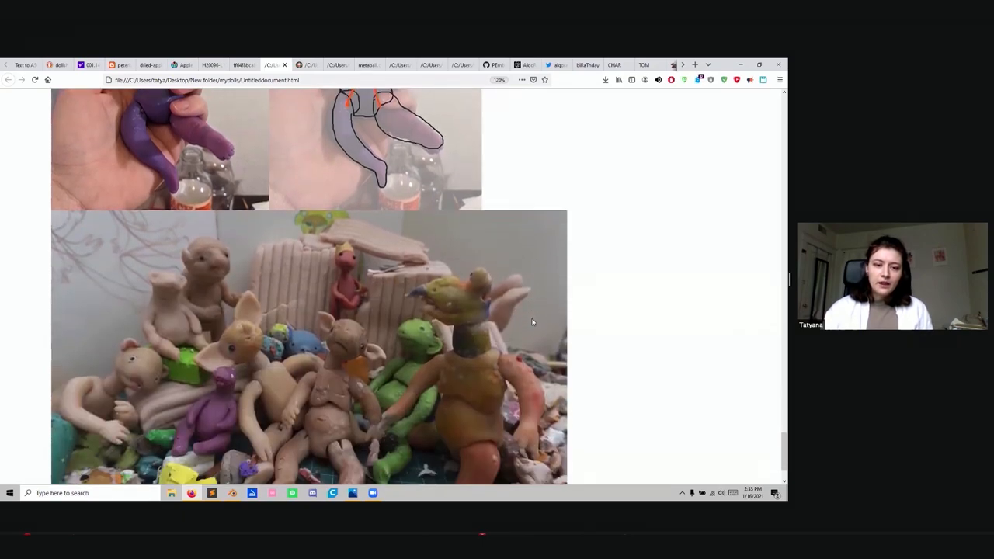
scroll(down, 3)
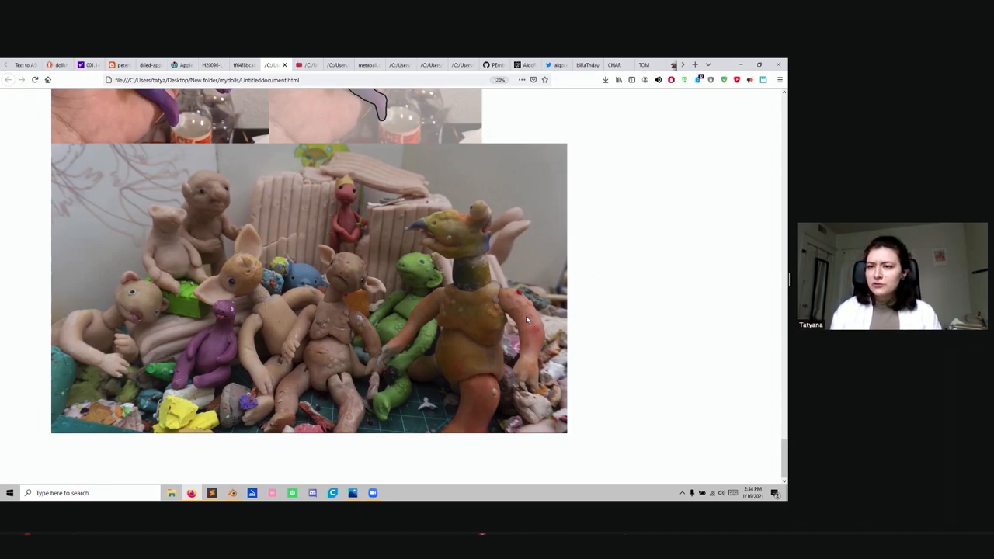
mouse_move(468, 311)
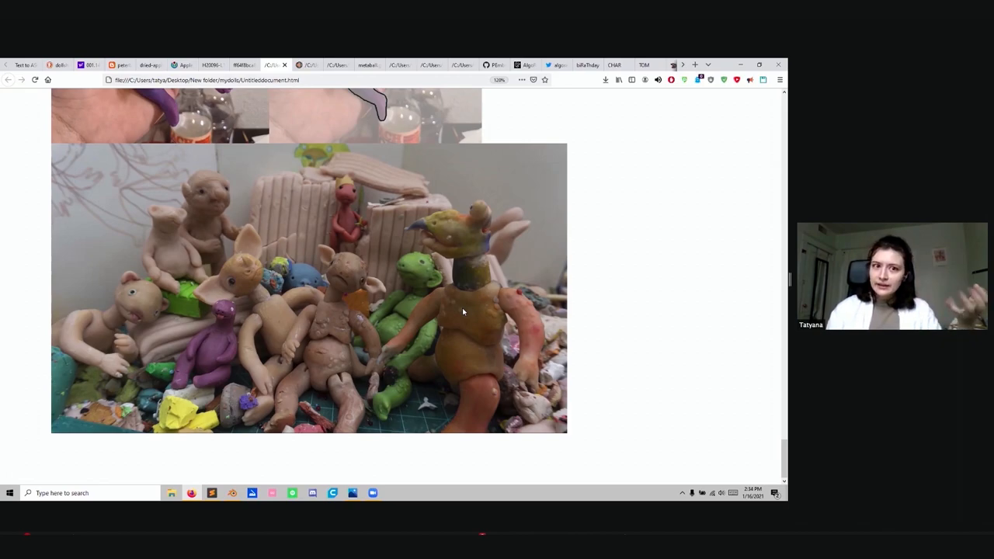
mouse_move(497, 344)
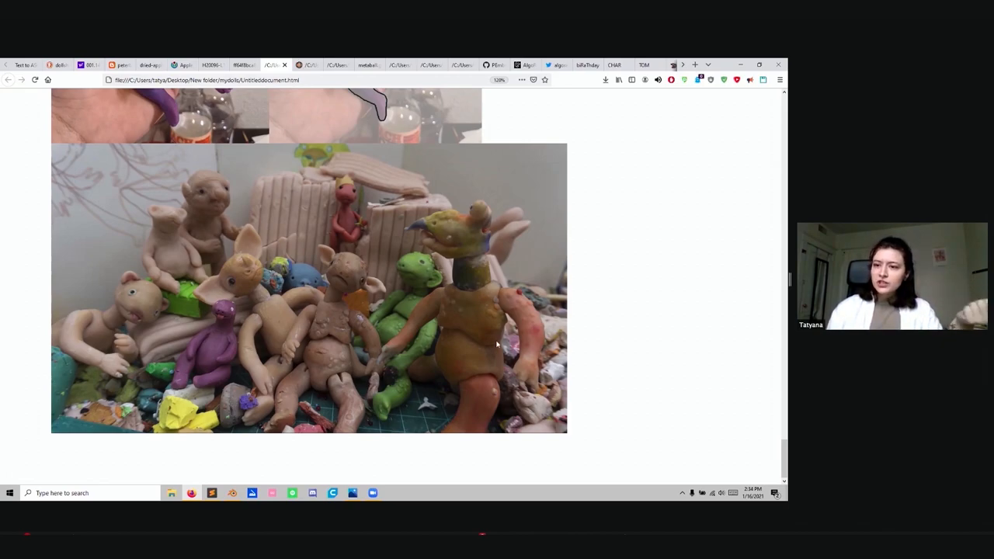
mouse_move(425, 251)
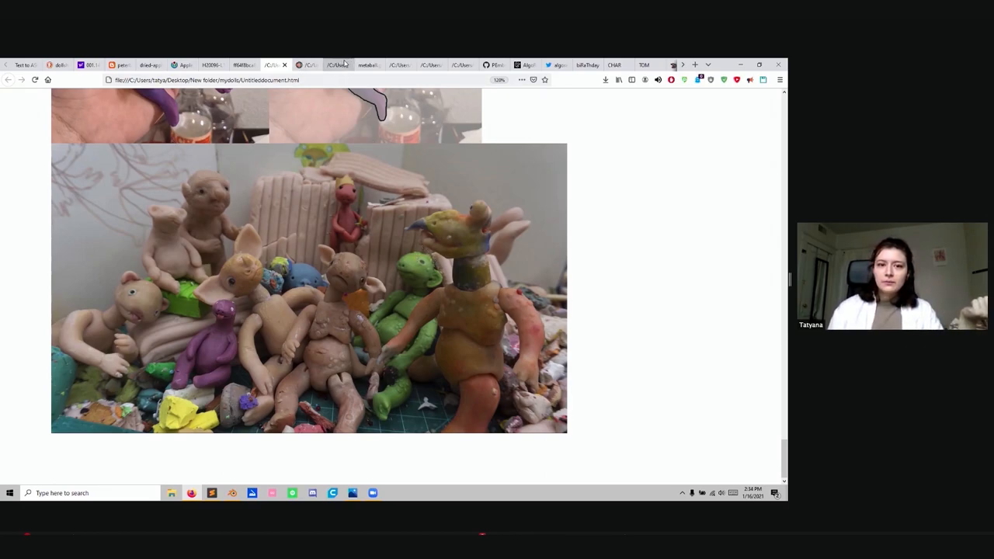
Switch to the gendoll tab and scroll through its renders and grey printed-doll photos
click(334, 64)
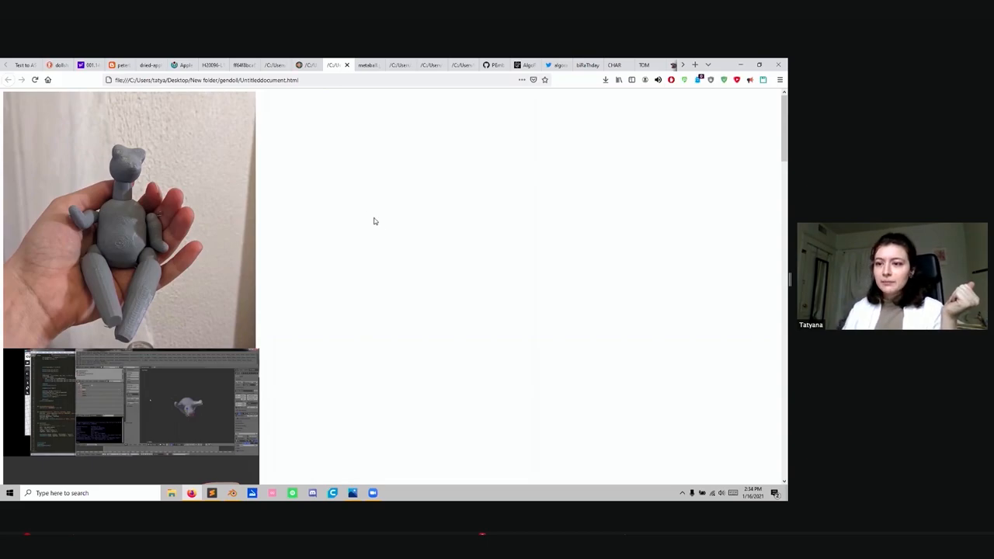
scroll(down, 3)
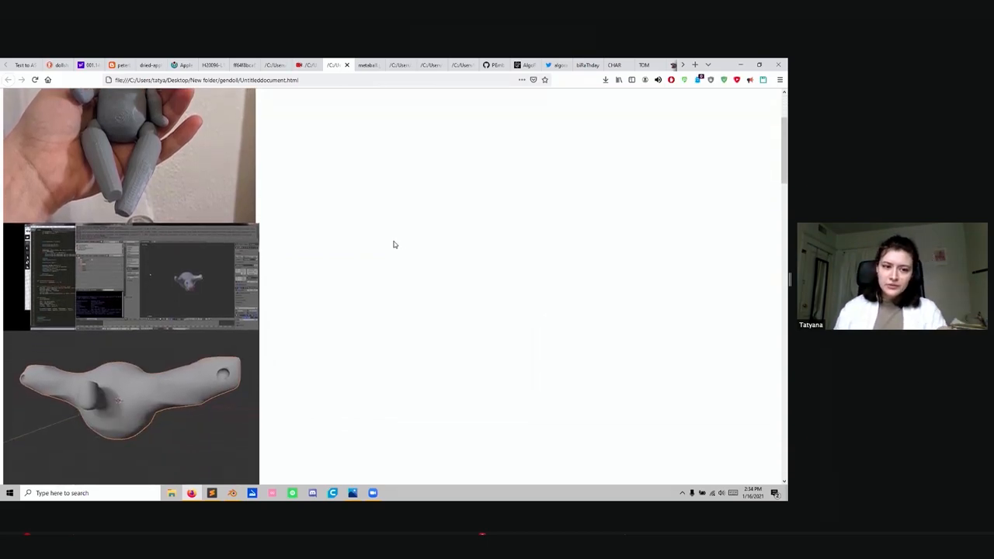
scroll(down, 3)
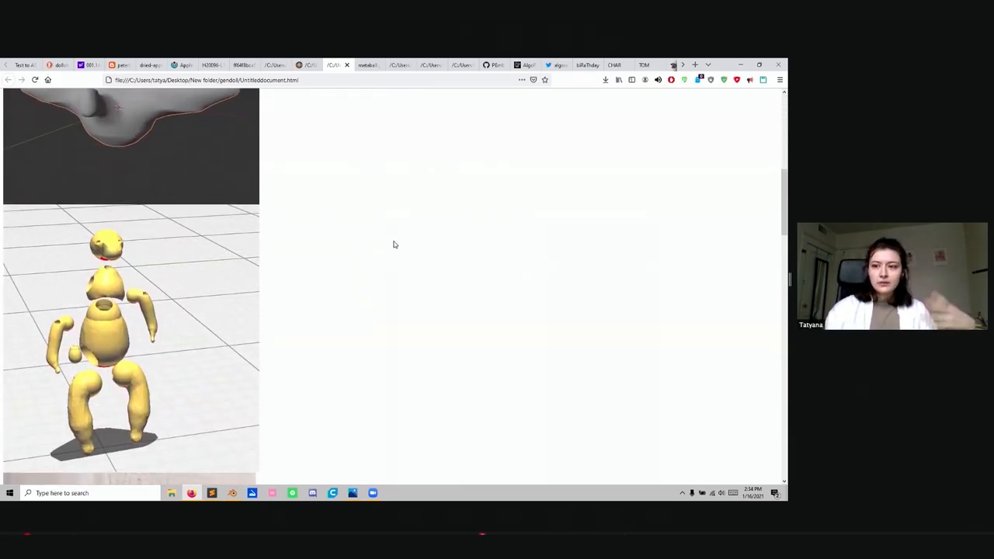
scroll(down, 3)
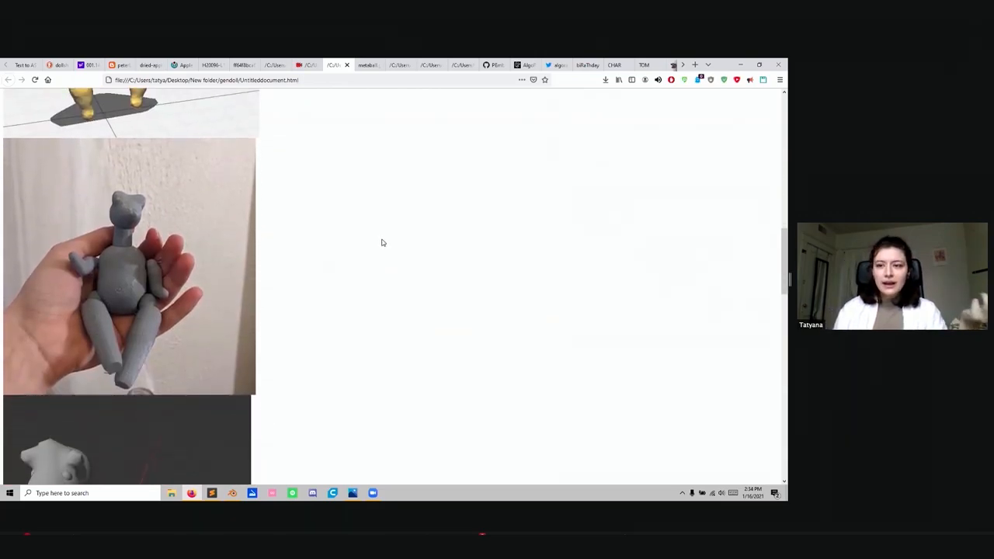
scroll(down, 3)
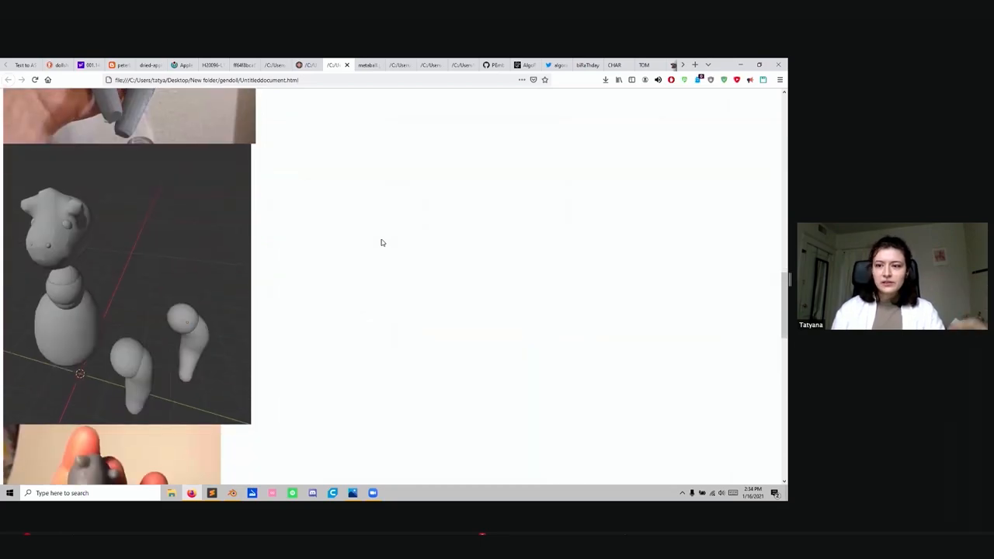
scroll(down, 3)
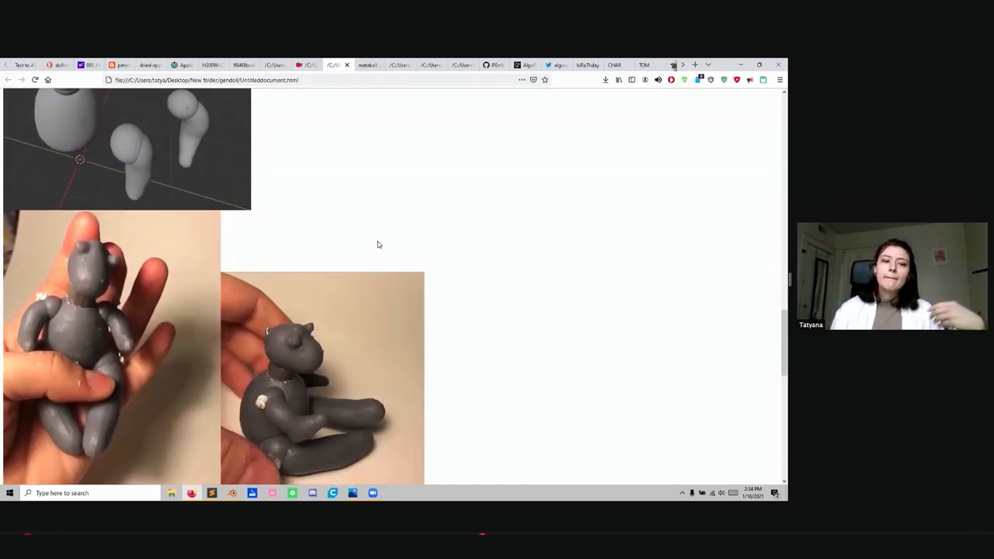
scroll(down, 3)
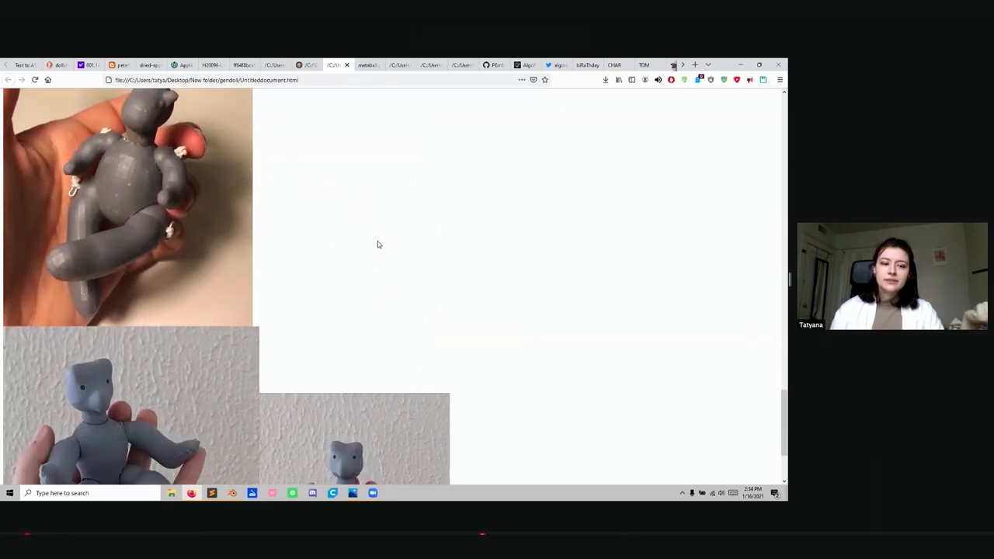
scroll(down, 3)
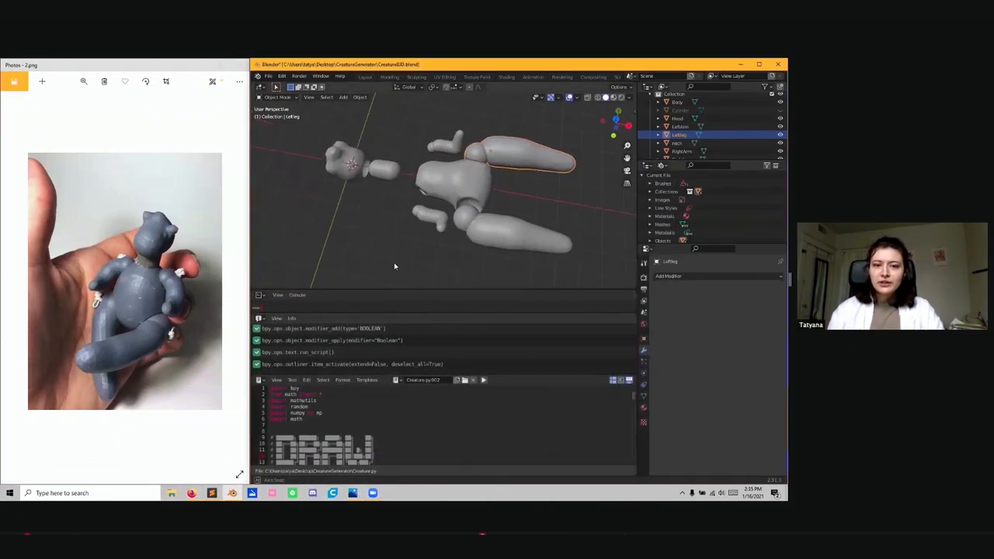
Right-click in the CreatureBJD viewport beside the grey doll photo
right_click(394, 267)
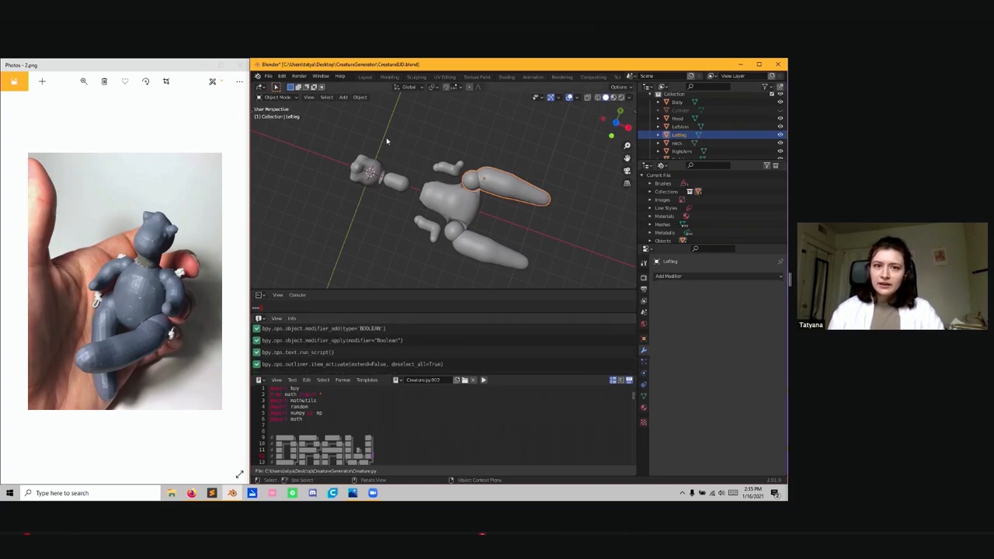
Add a metaball ball and place it at X -2.55 m, Z -0.05 m
click(343, 97)
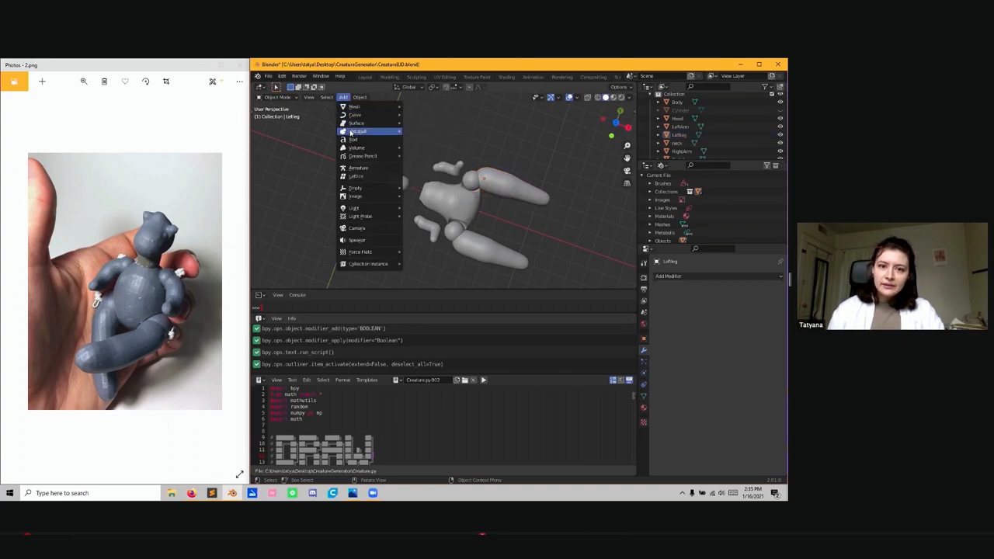
click(358, 131)
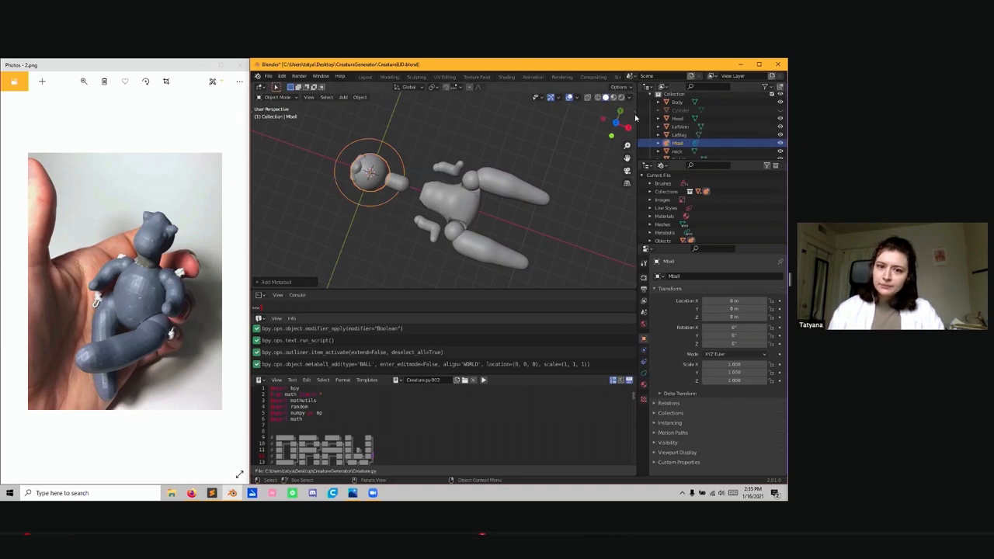
key(n)
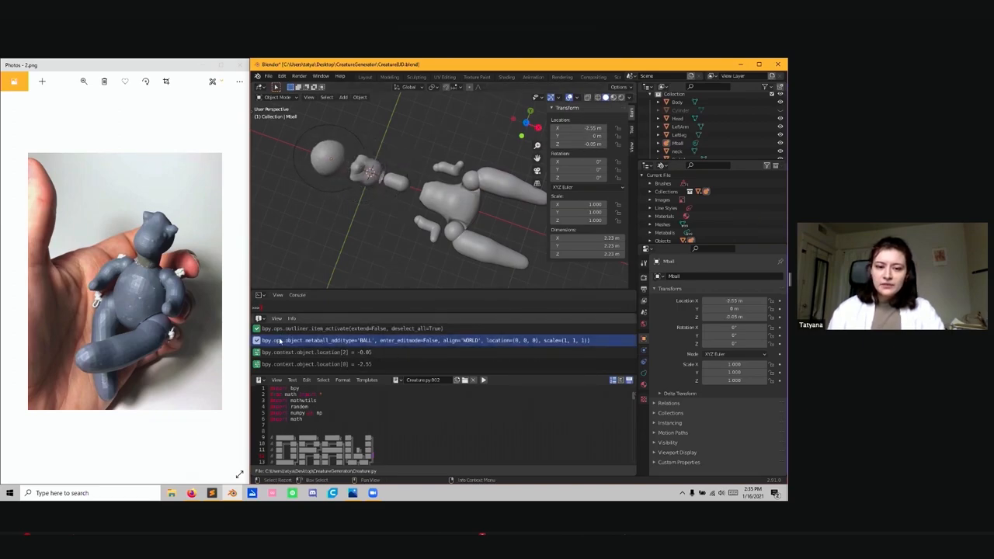
click(345, 171)
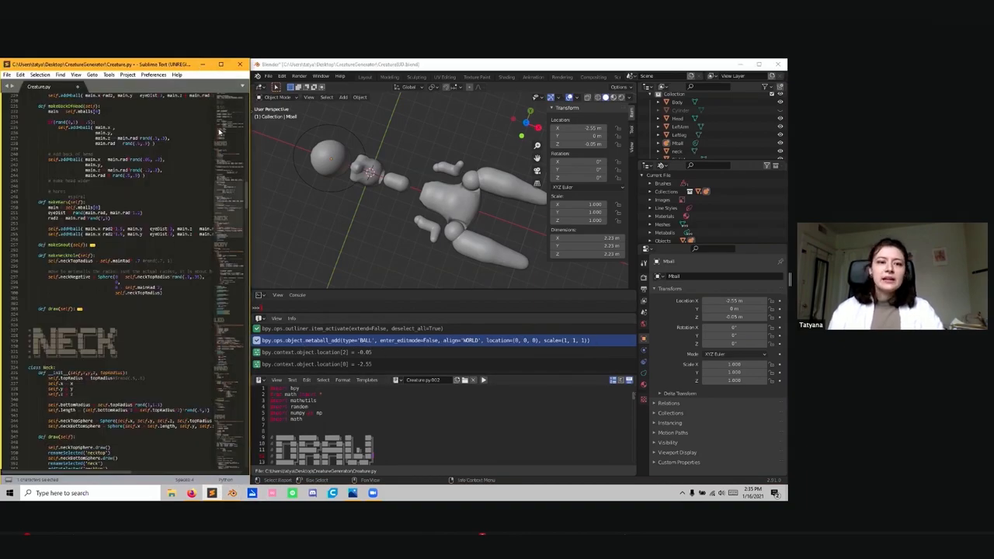
Scroll Creature.py back to the imports, reset/draw functions and Creature class
scroll(down, 3)
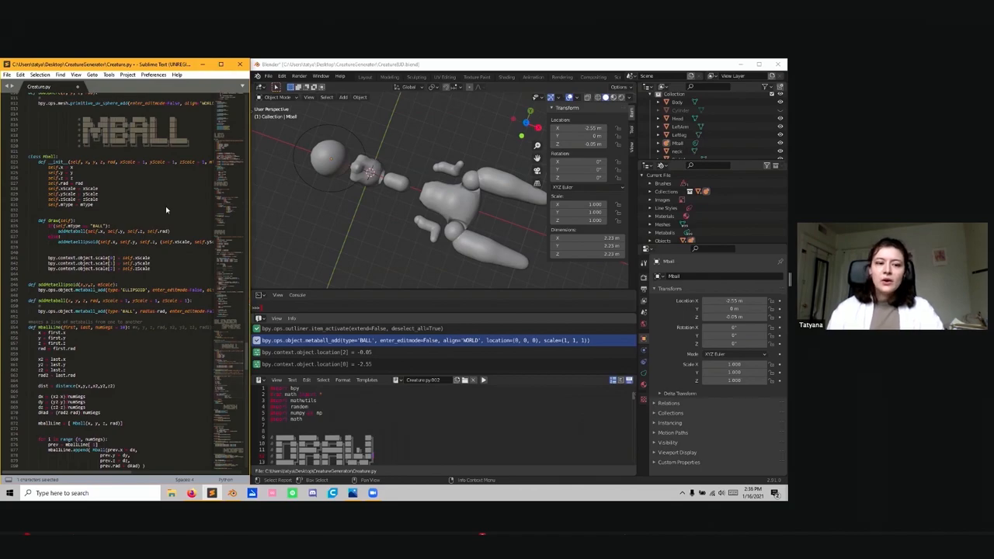
mouse_move(223, 426)
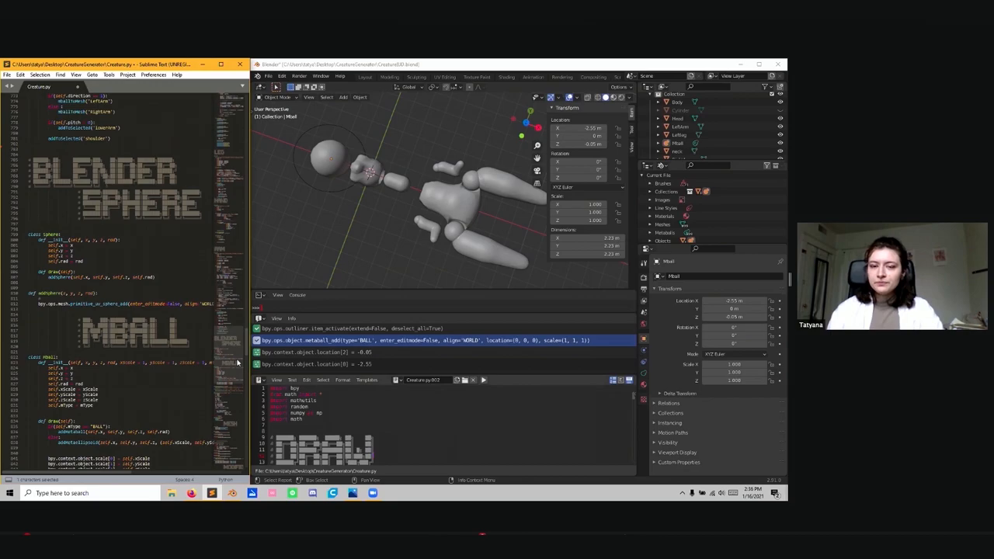
scroll(up, 3)
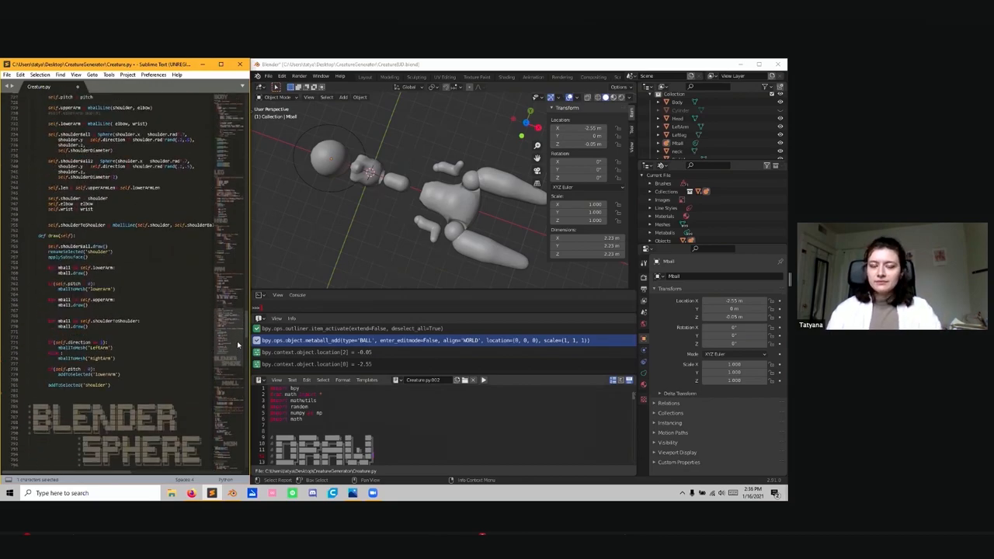
scroll(down, 3)
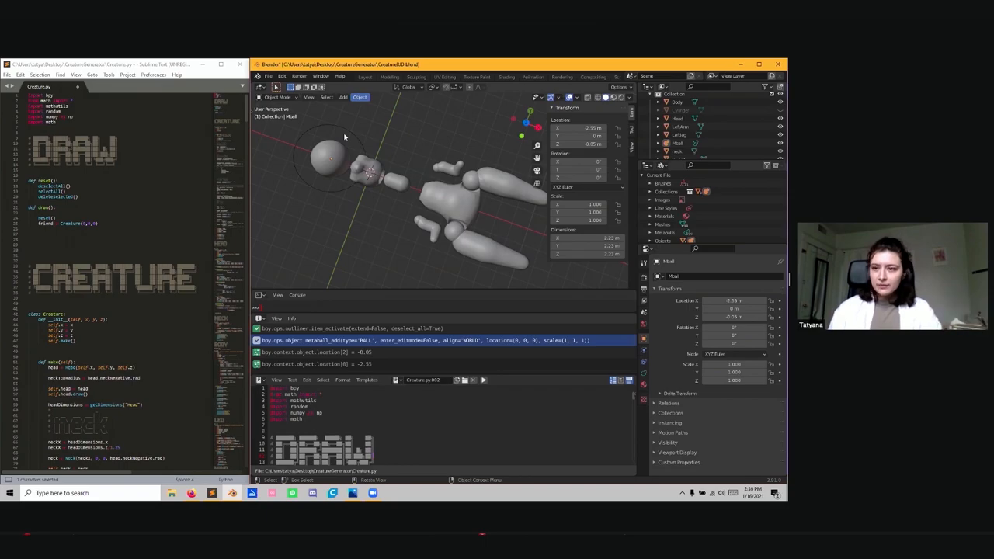
Add a second metaball ball near the head, at X -1.33, Y 0.22, Z 0.21
click(342, 96)
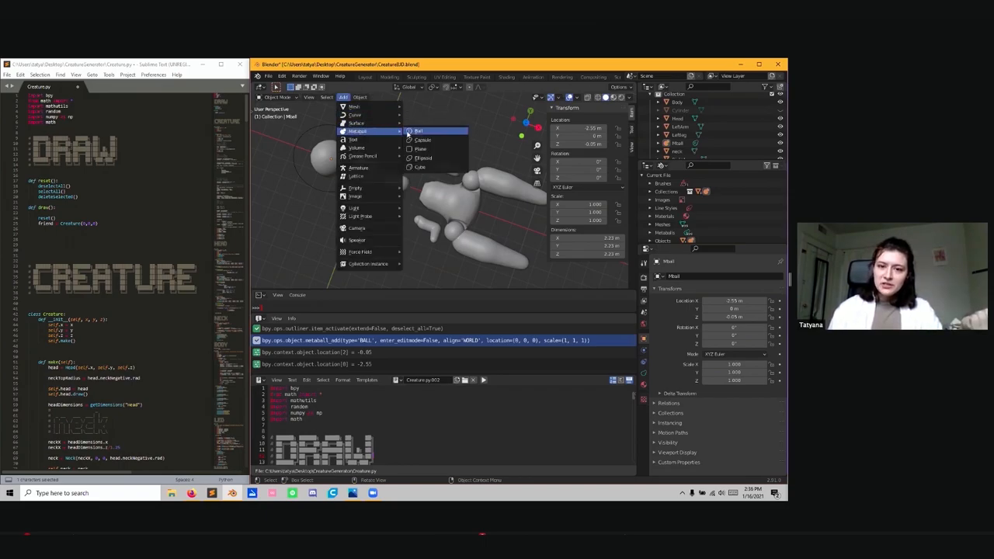
click(419, 131)
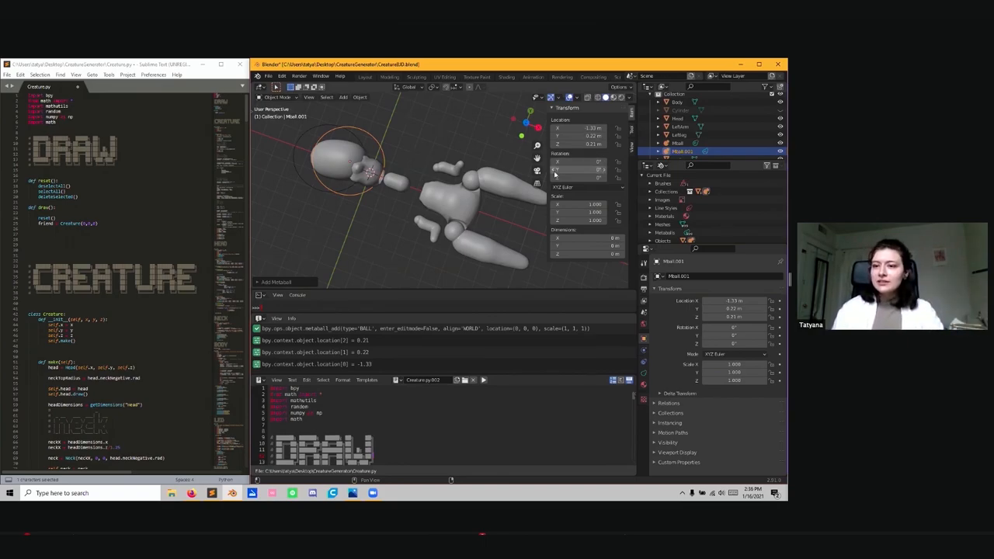
mouse_move(555, 171)
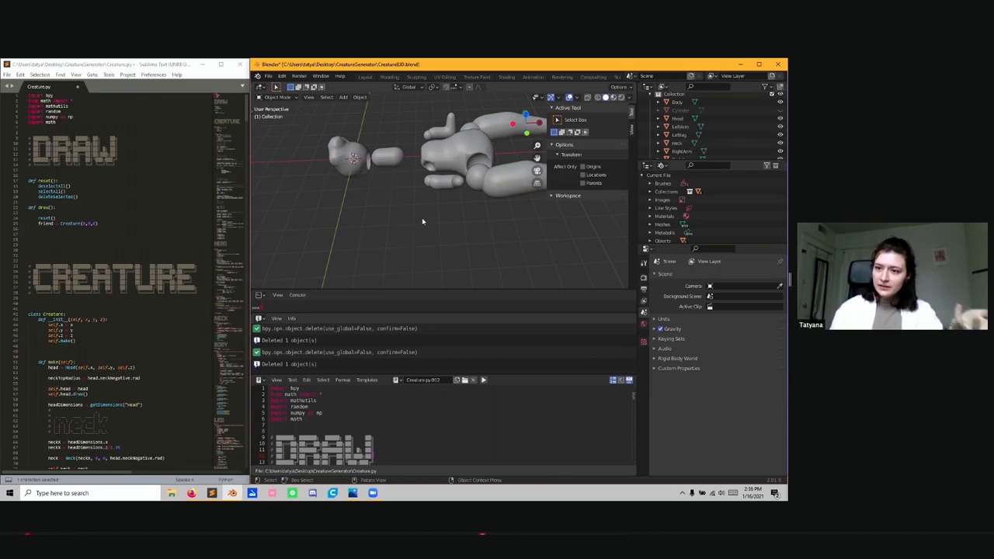
mouse_move(229, 167)
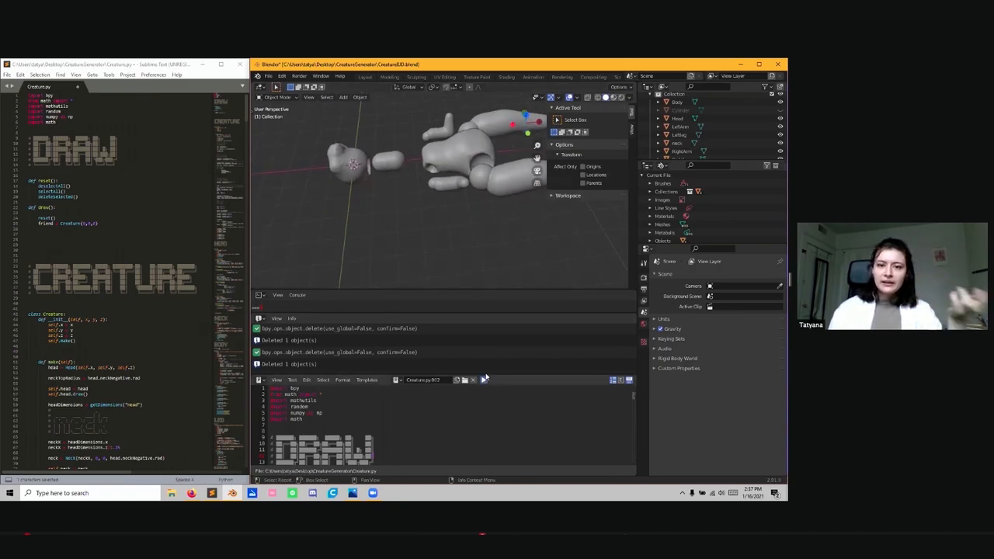
Run the generator script to regenerate the doll with a new lumpy head
click(483, 380)
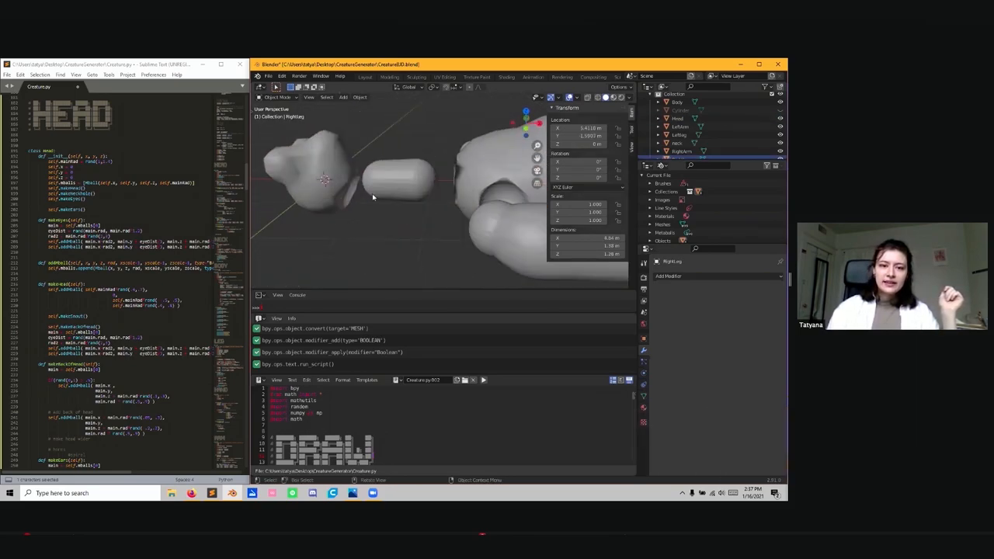
click(311, 163)
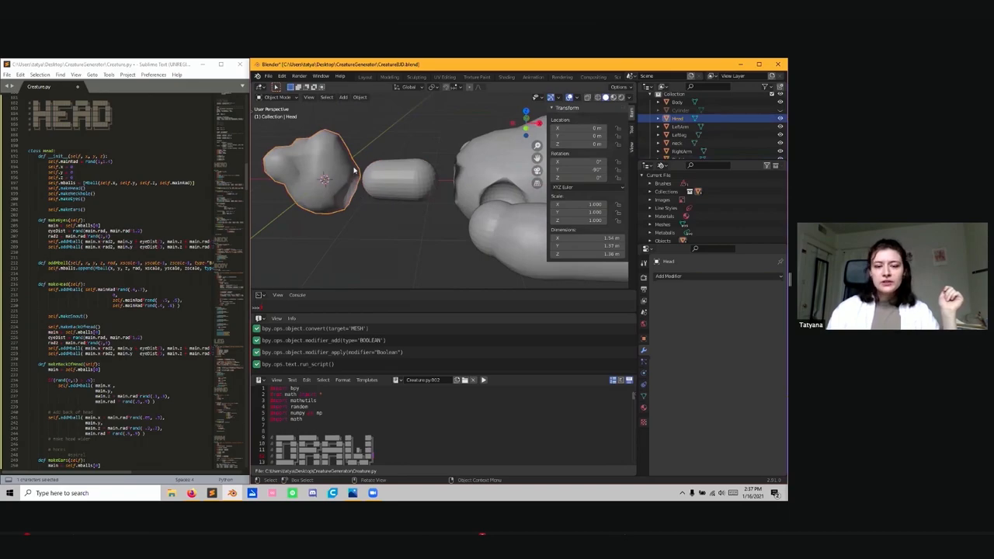
mouse_move(334, 153)
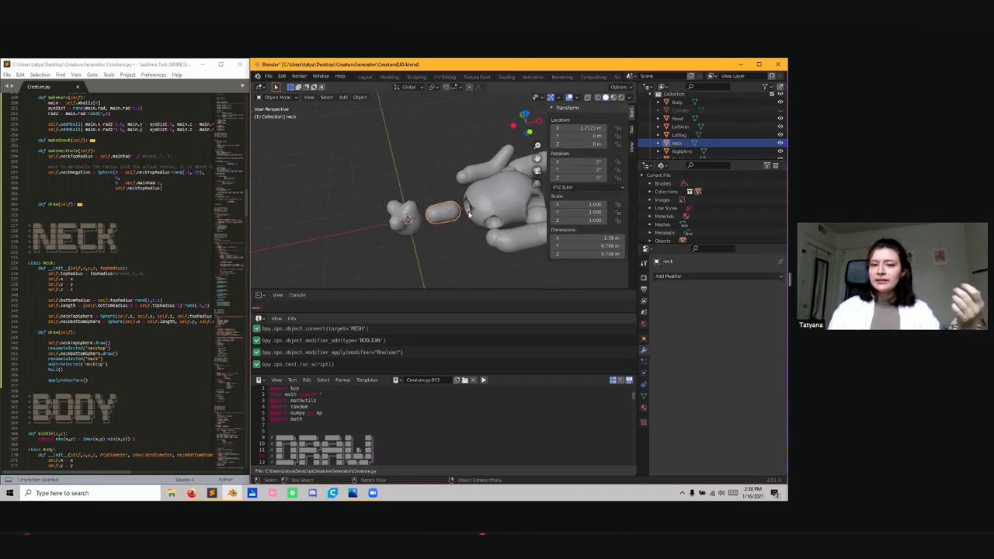
scroll(down, 3)
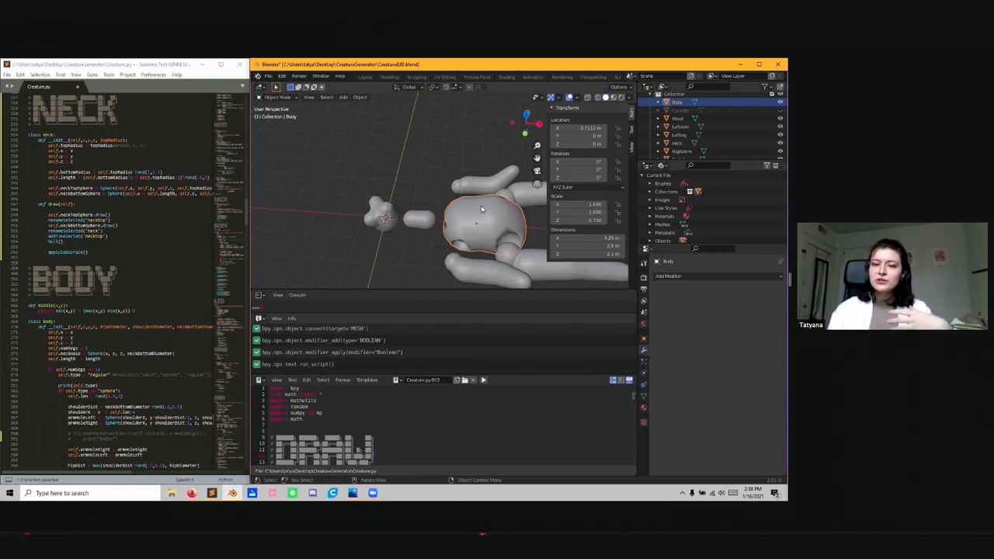
mouse_move(454, 231)
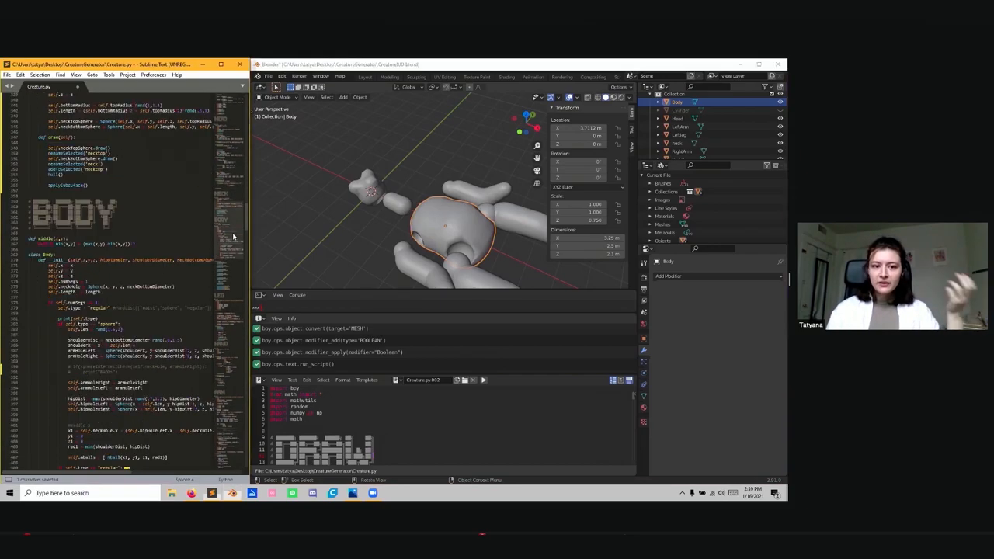
scroll(down, 3)
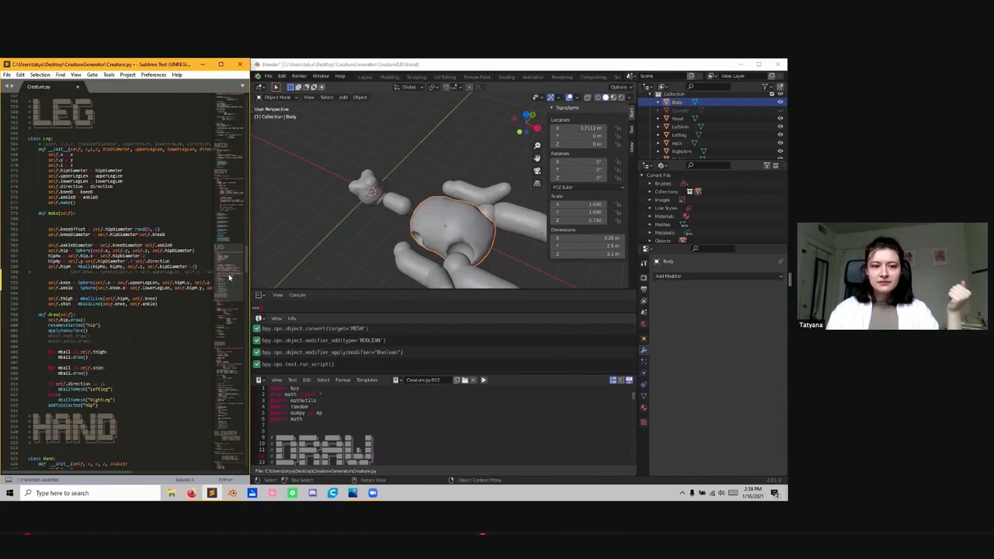
scroll(down, 3)
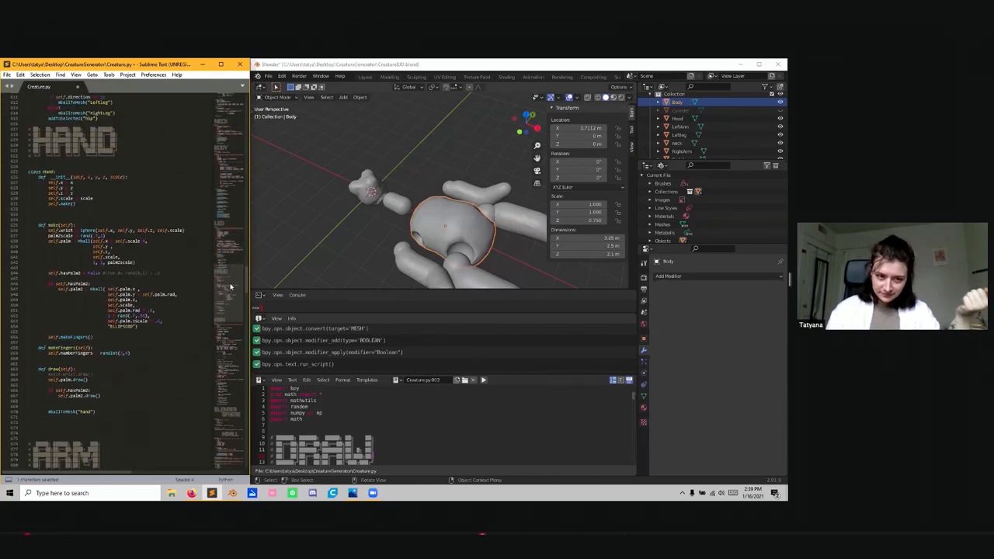
mouse_move(330, 212)
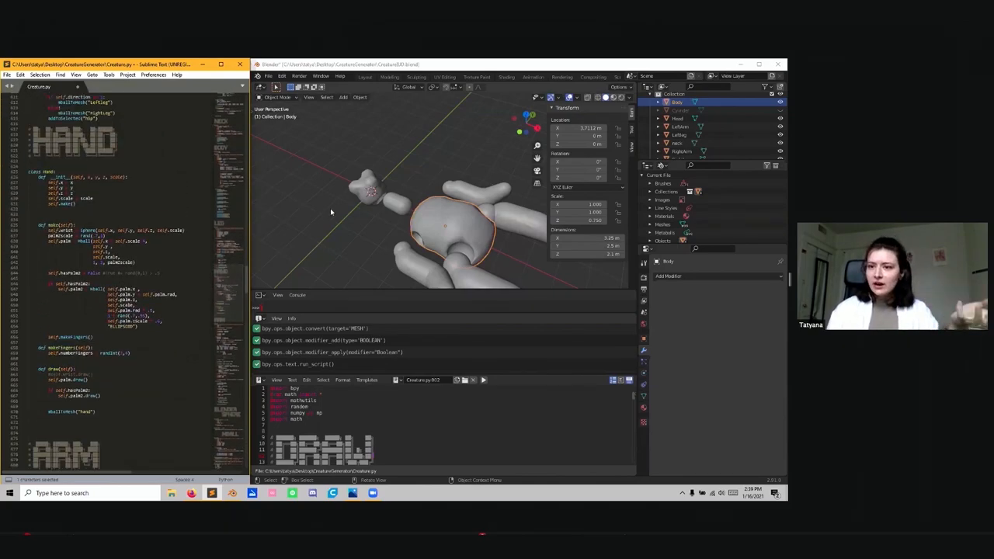
mouse_move(357, 199)
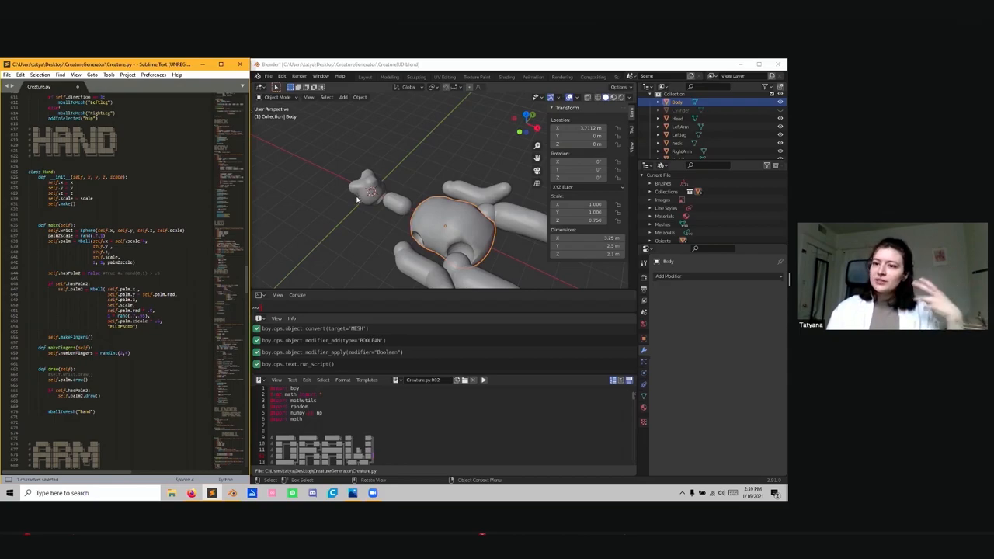
mouse_move(394, 193)
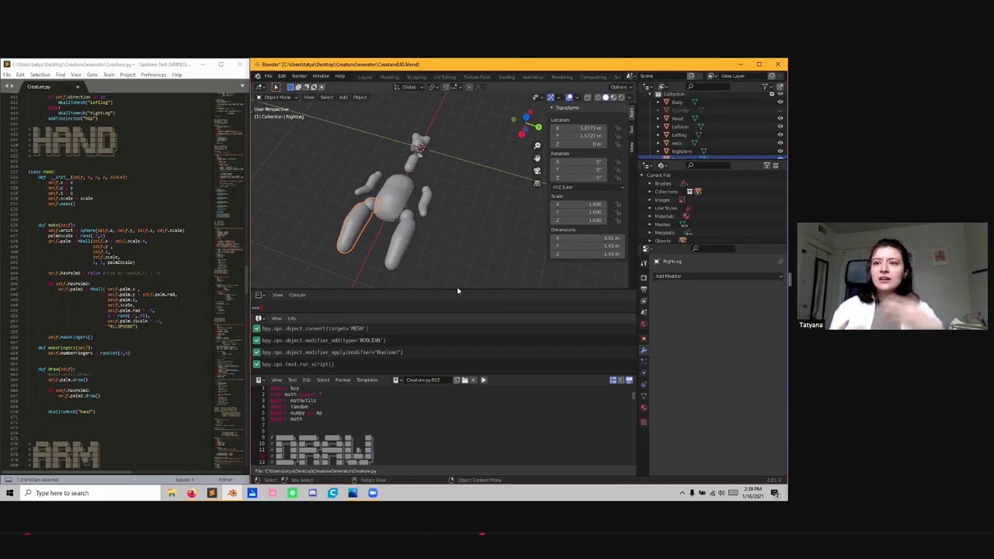
mouse_move(396, 225)
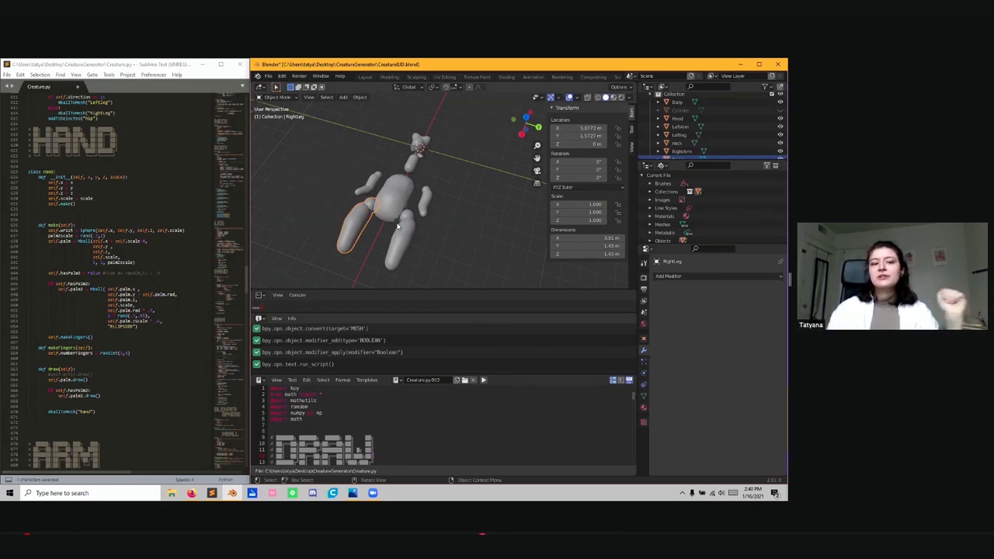
mouse_move(280, 137)
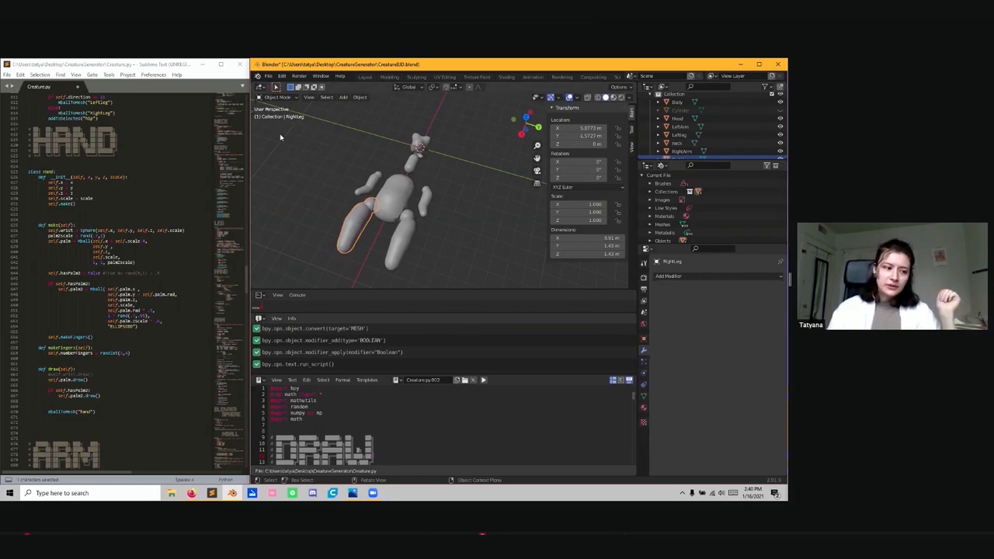
mouse_move(418, 184)
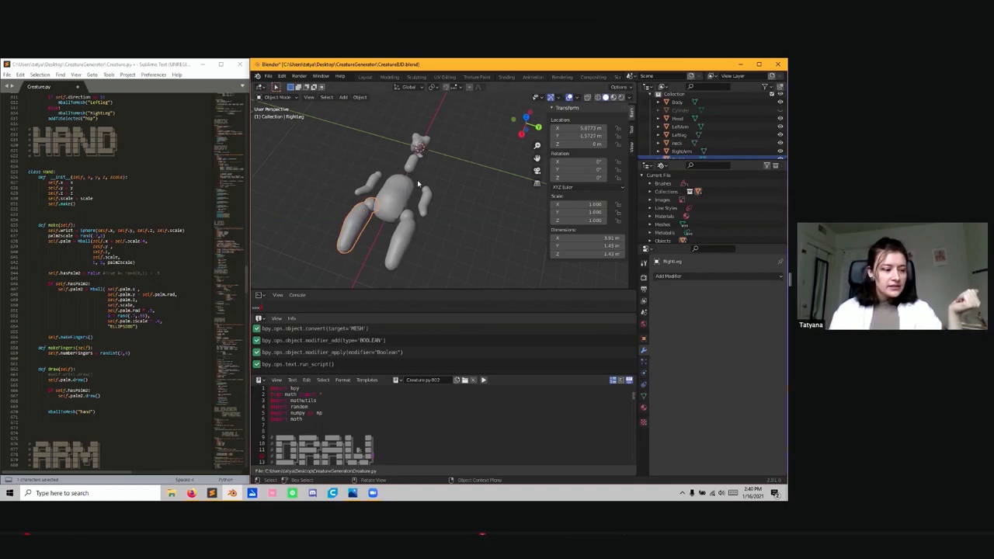
mouse_move(500, 241)
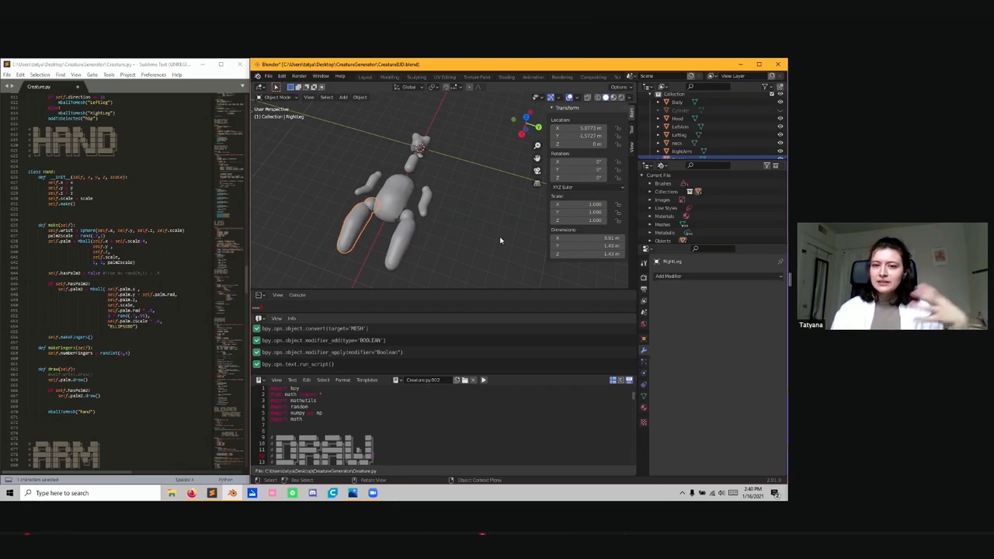
mouse_move(493, 247)
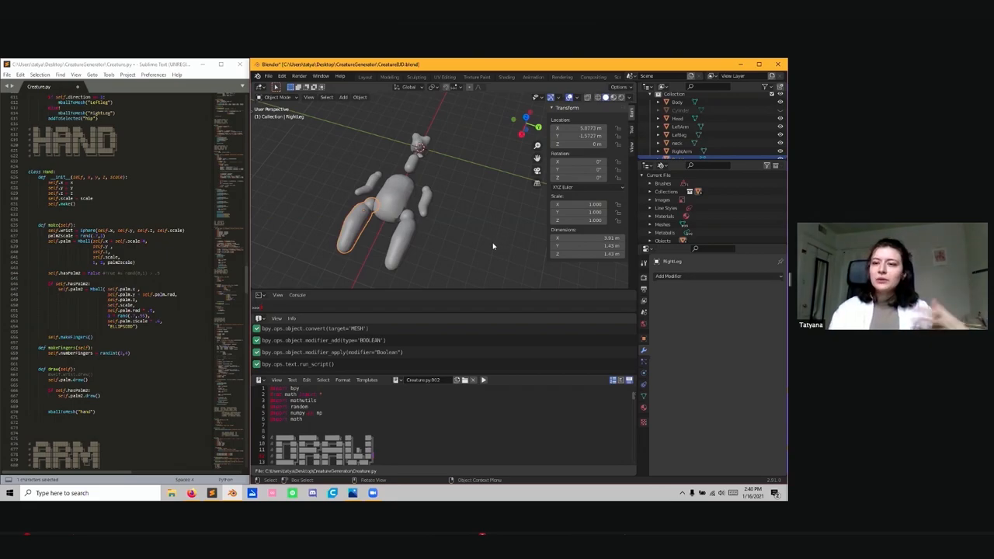
mouse_move(346, 235)
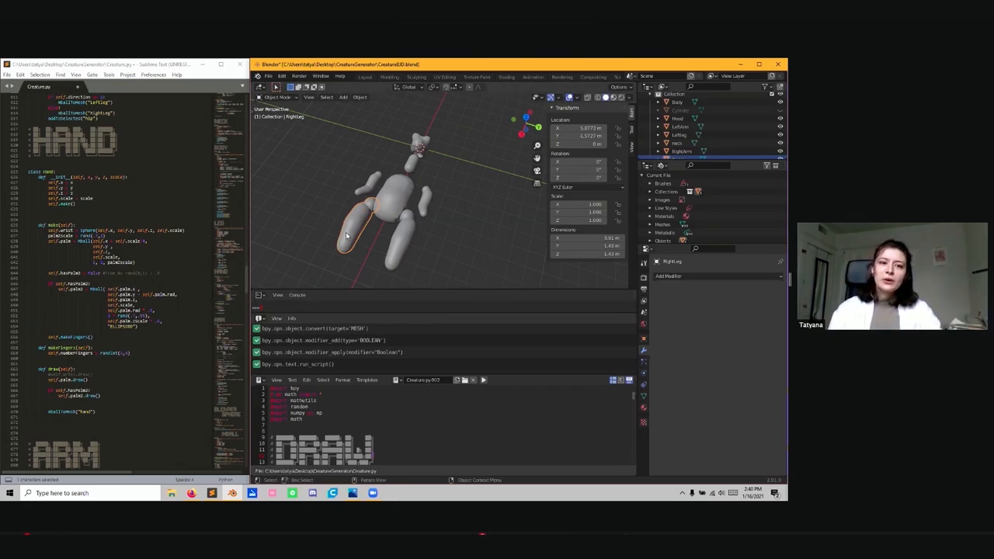
mouse_move(396, 233)
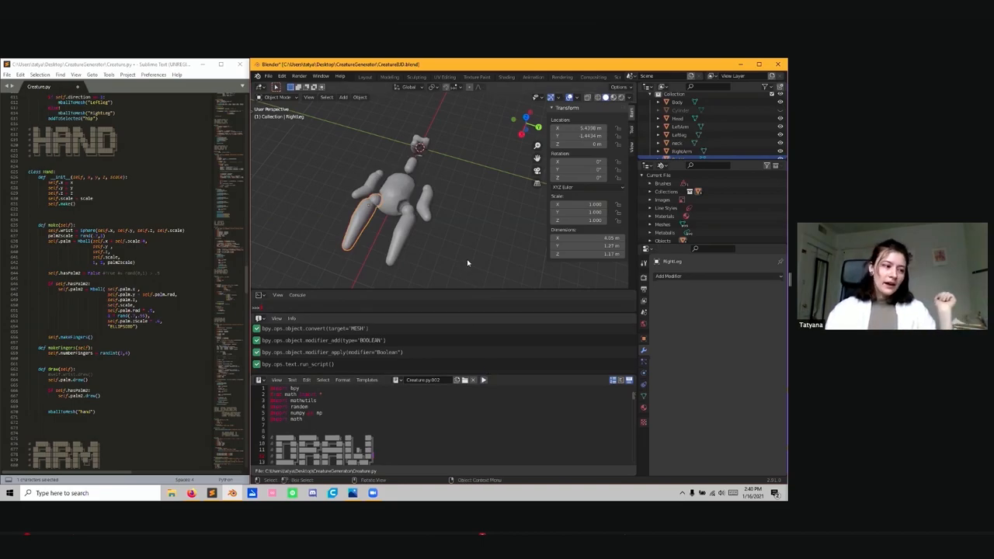
mouse_move(500, 202)
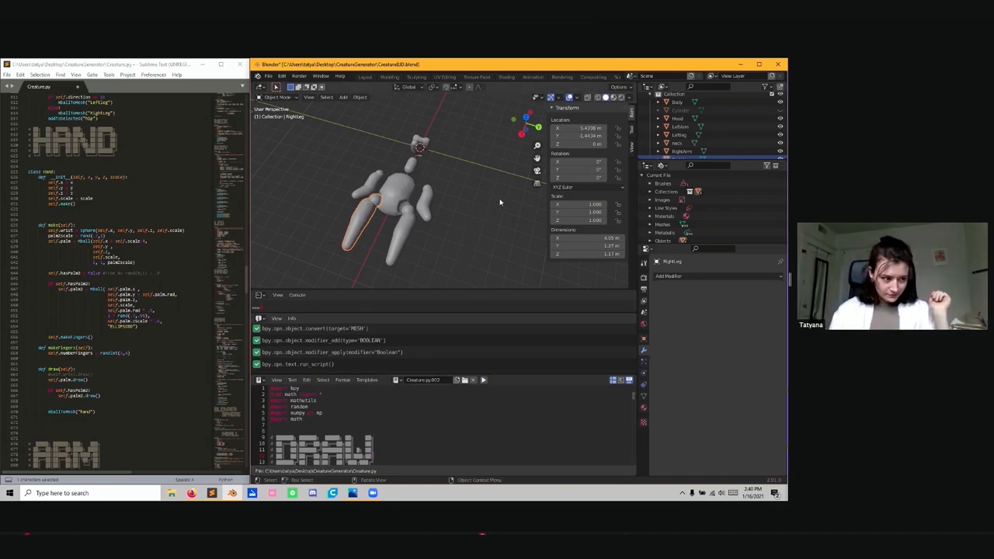
mouse_move(505, 206)
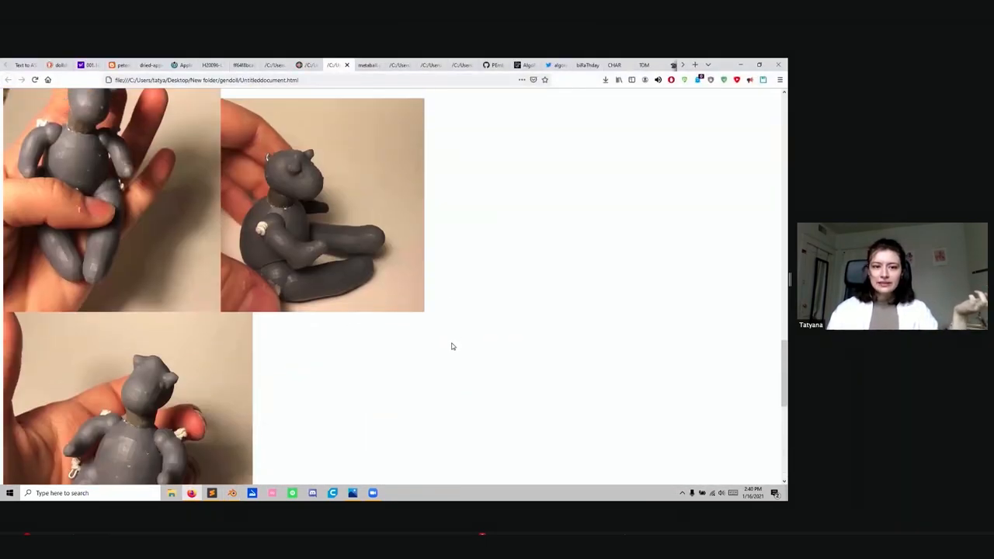
Scroll the Firefox page to the grey printed doll held upright in a hand
scroll(down, 3)
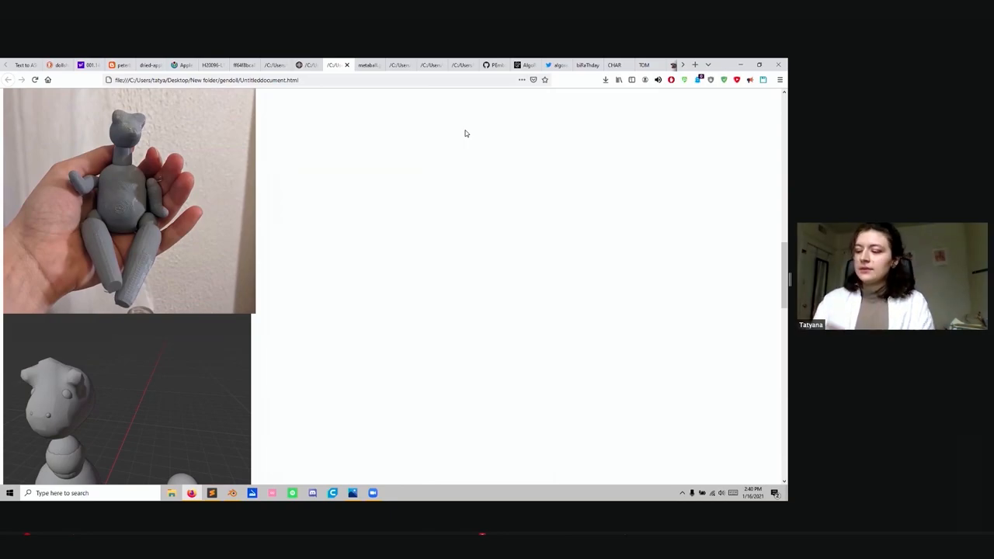
mouse_move(462, 132)
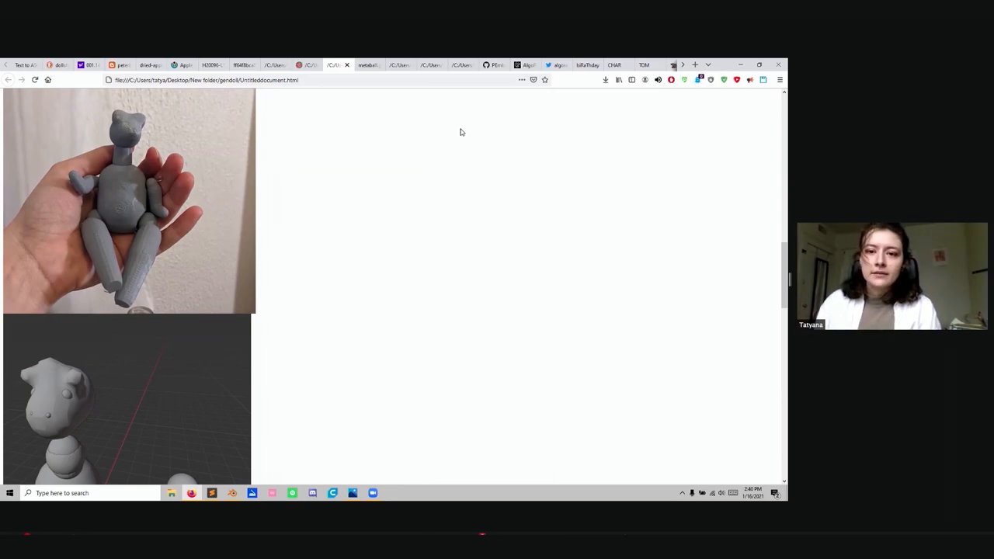